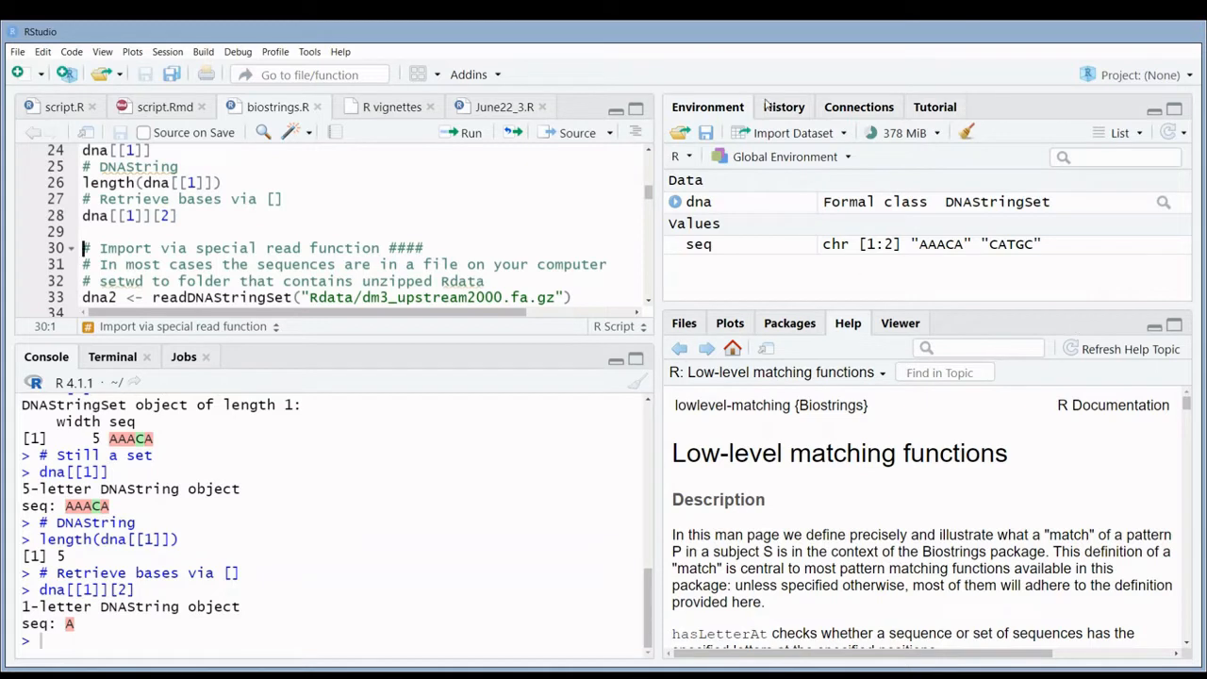
mouse_move(618, 168)
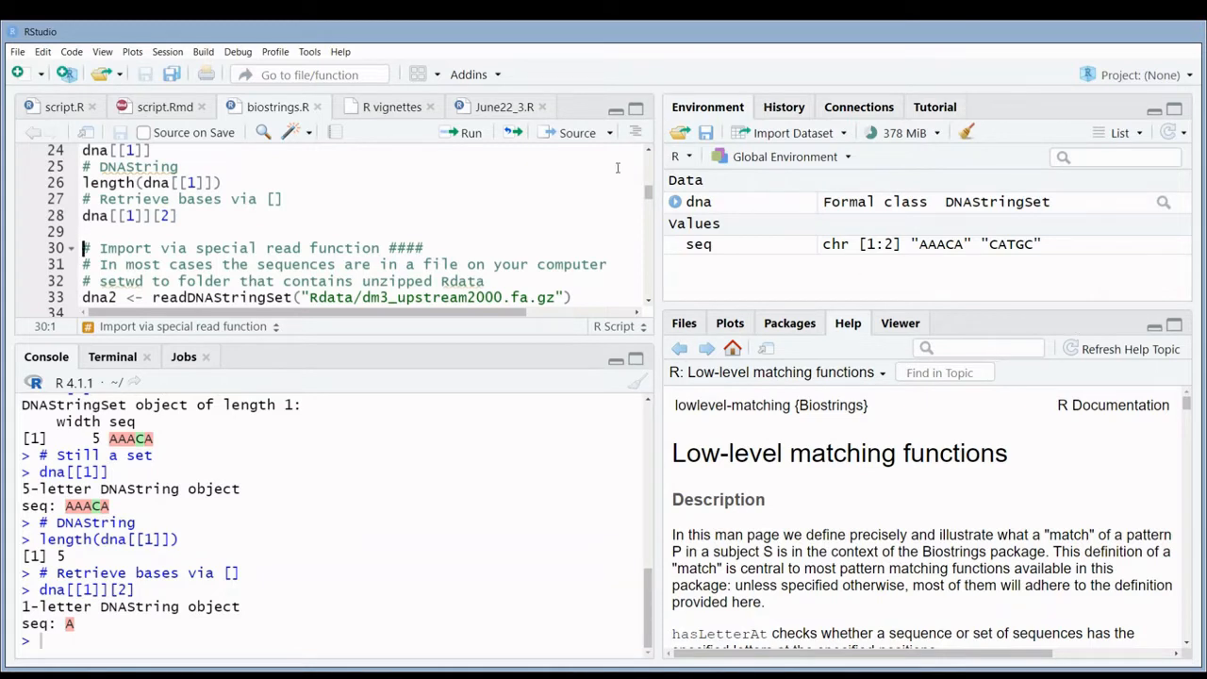
Step: Scroll the script to the readDNAStringSet import line and highlight the read function
scroll("down", 3)
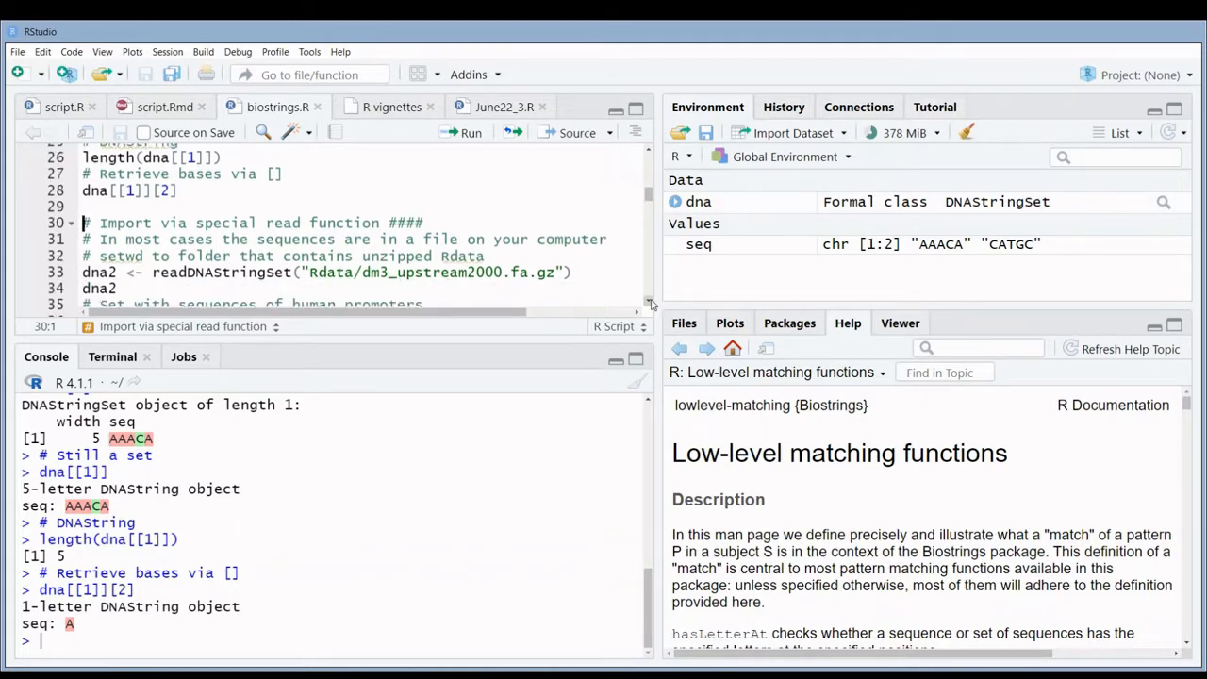
scroll("down", 3)
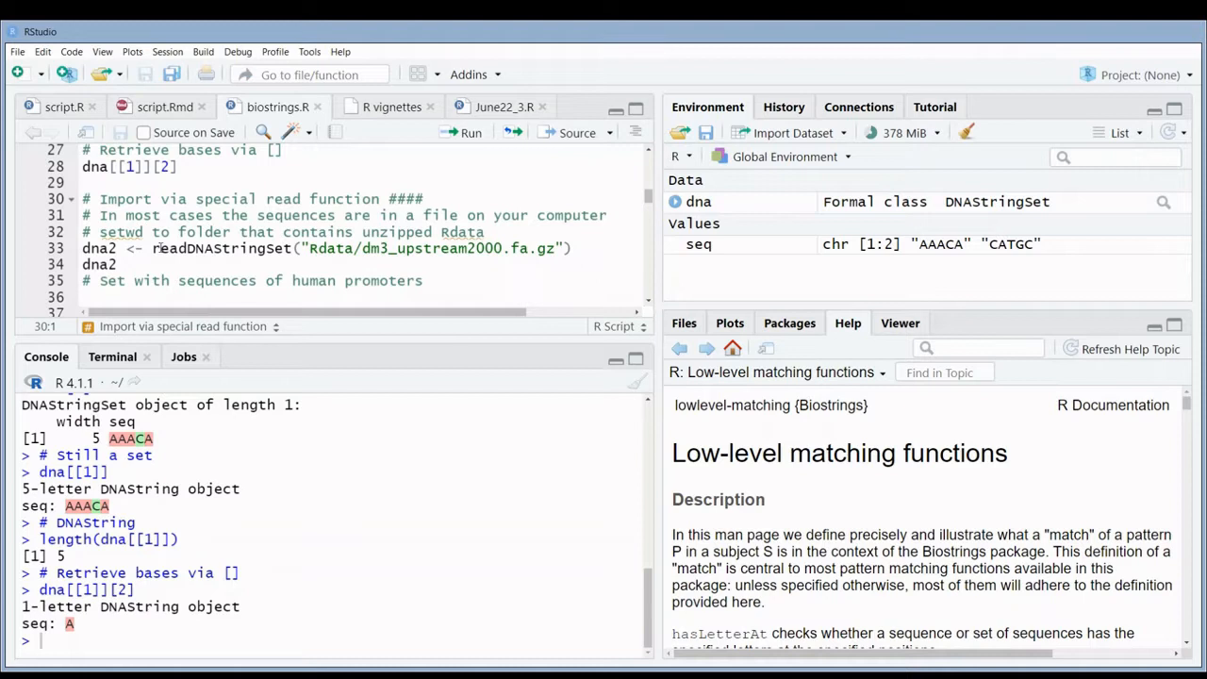
double_click(172, 248)
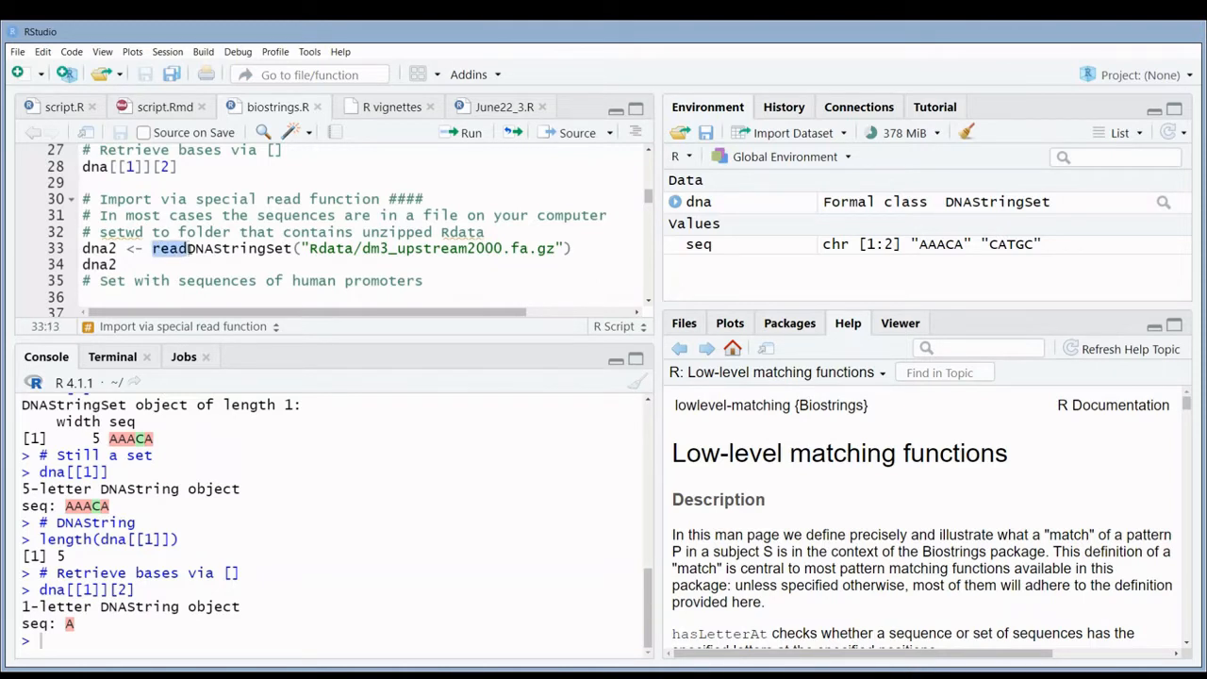
mouse_move(172, 248)
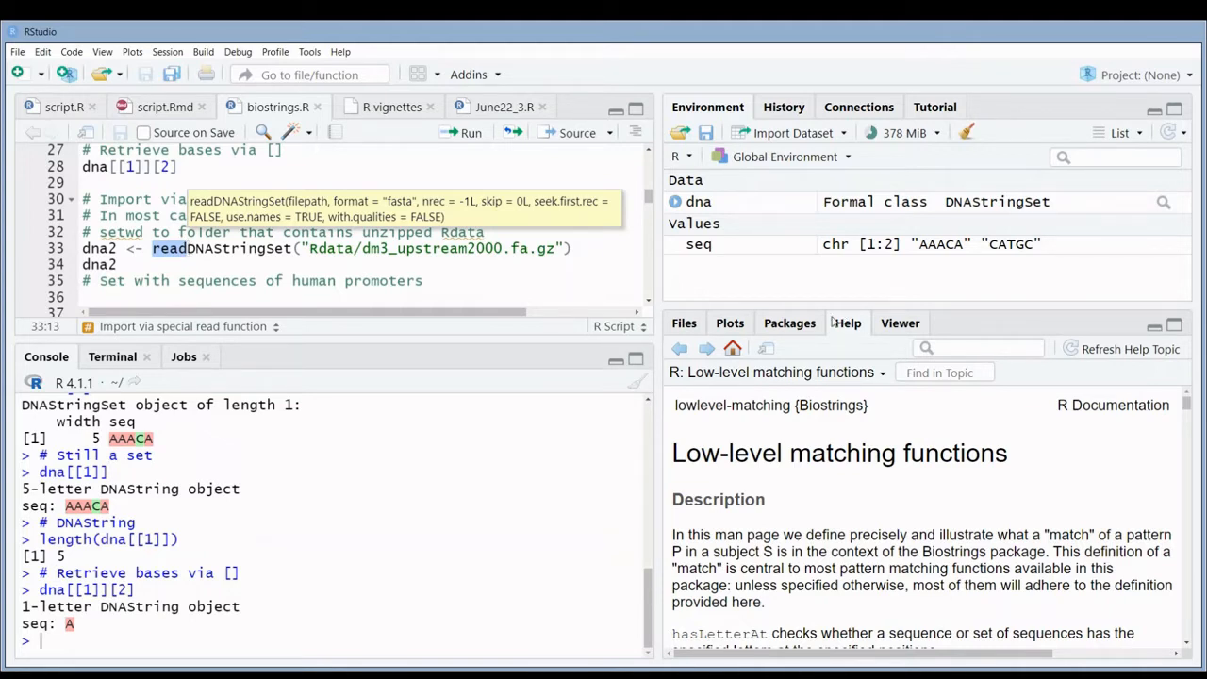
Step: Set ~/training/zelfgegeven/Rintro/exercises as the working directory from the Files pane
left_click(684, 322)
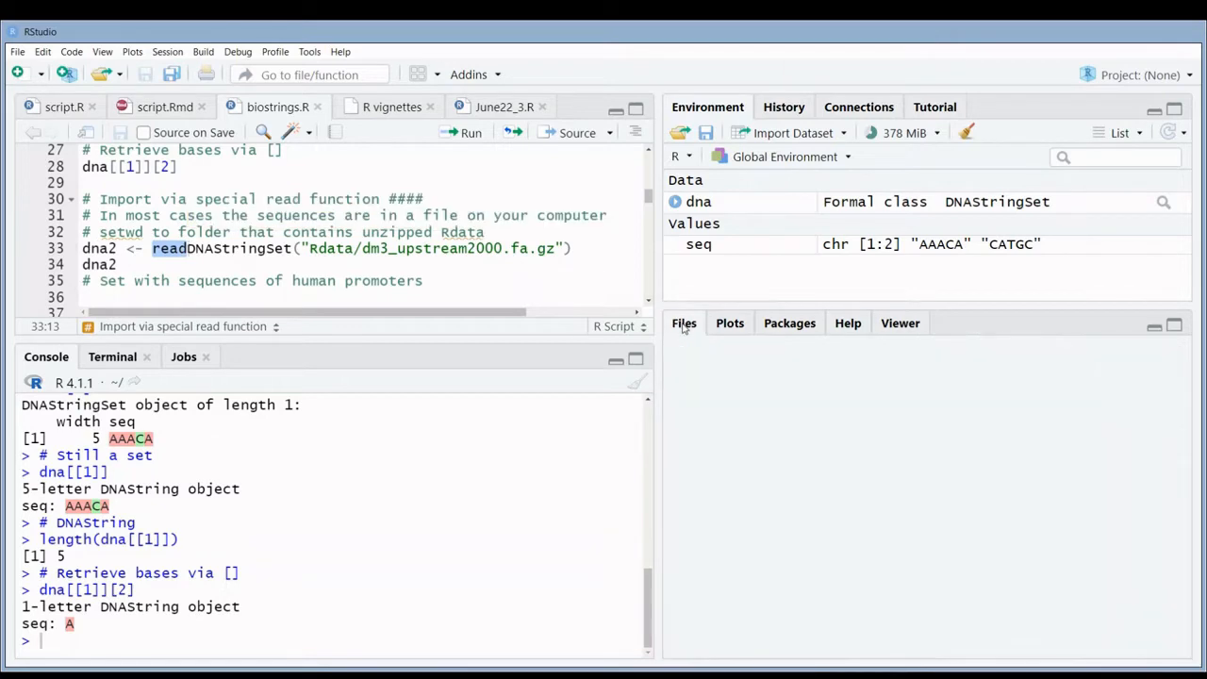
left_click(684, 323)
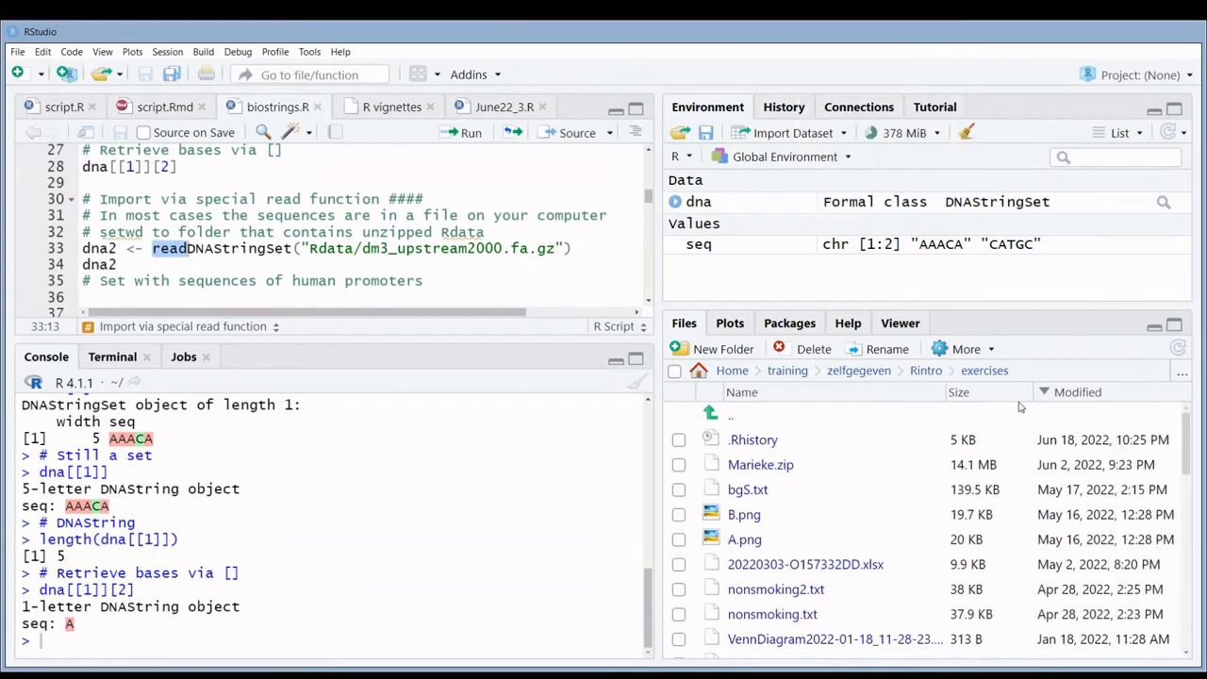
left_click(966, 350)
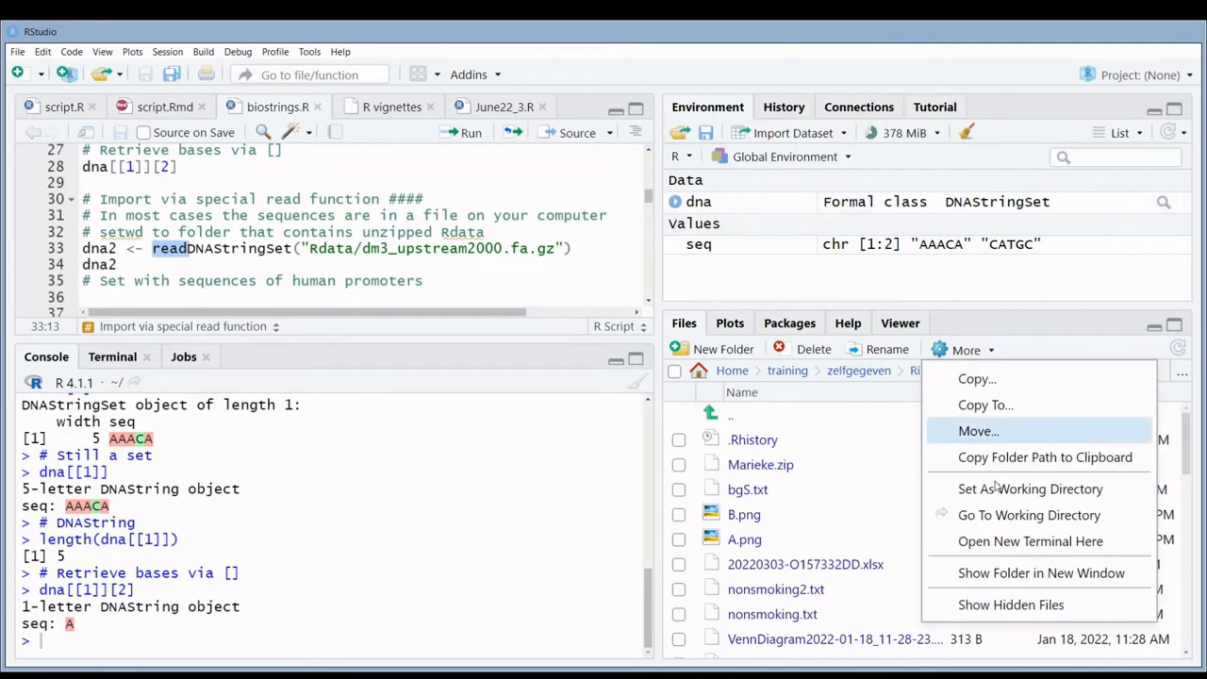
left_click(1030, 489)
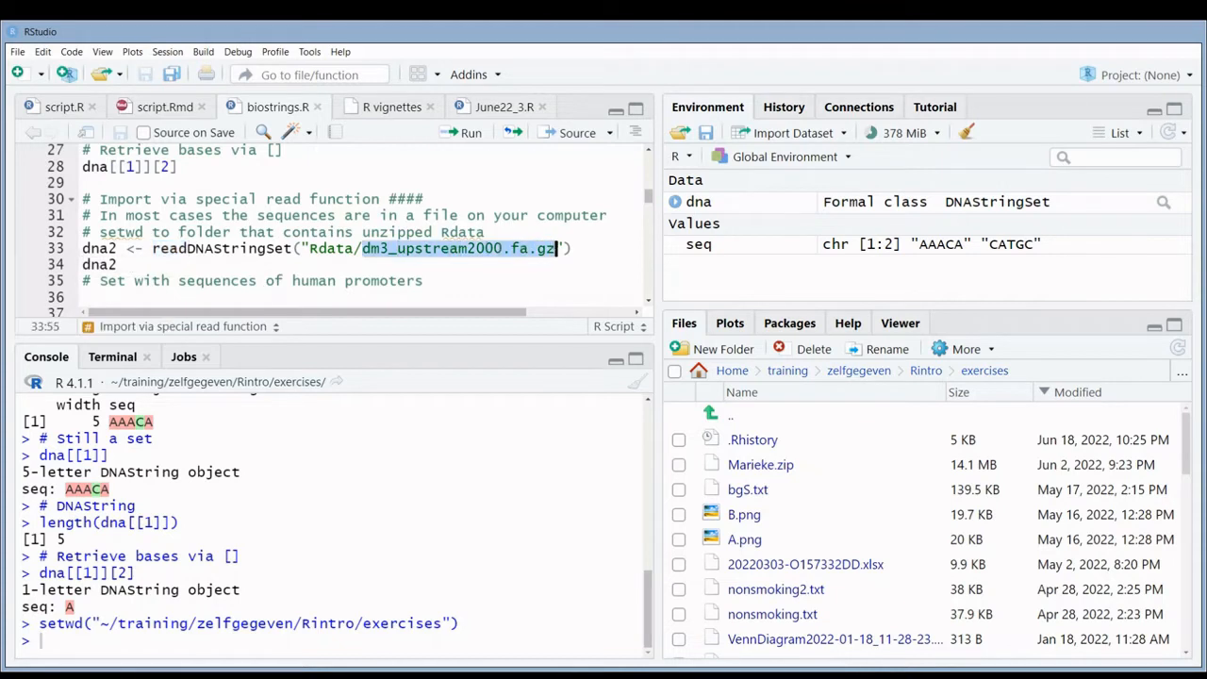
double_click(331, 248)
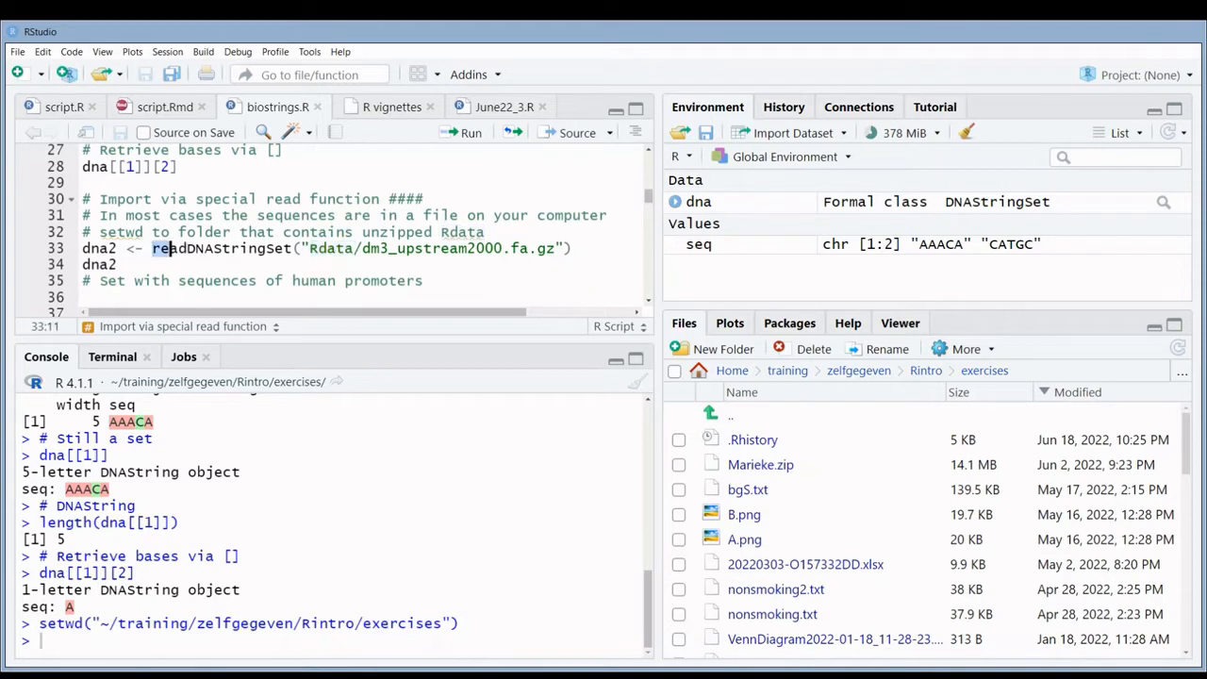
mouse_move(169, 247)
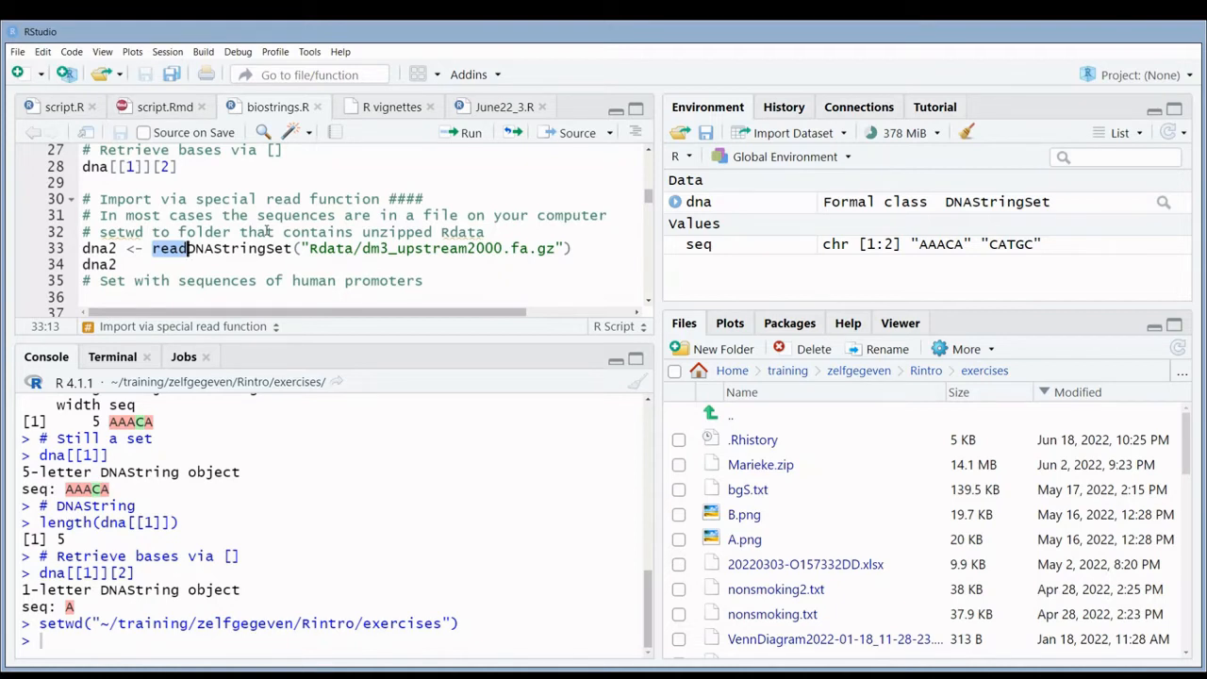
mouse_move(578, 247)
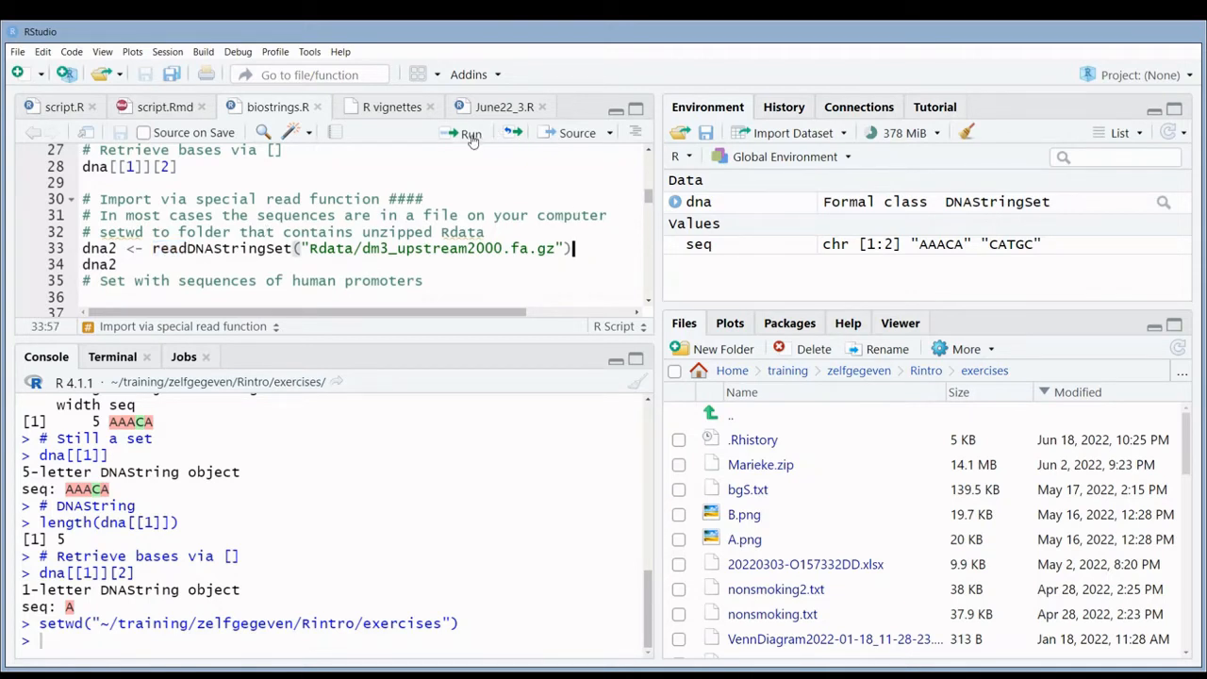
Step: Run line 33 to import dm3_upstream2000.fa.gz into dna2, then print its 26454 sequences
left_click(468, 132)
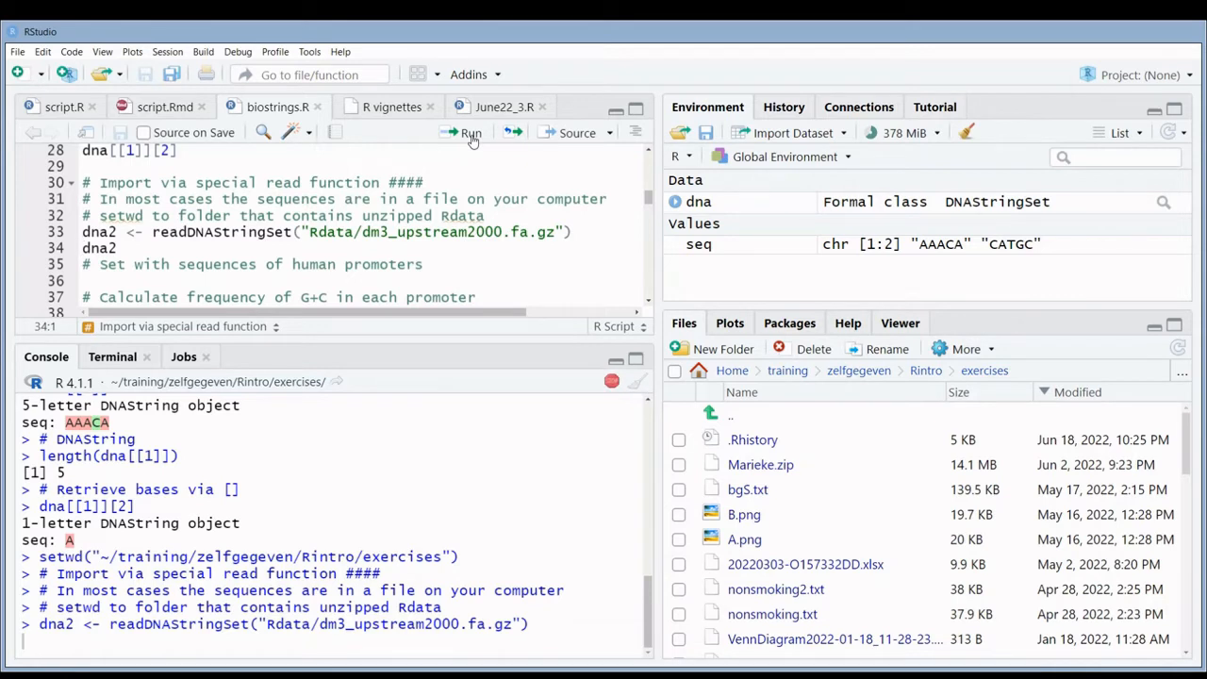
left_click(469, 132)
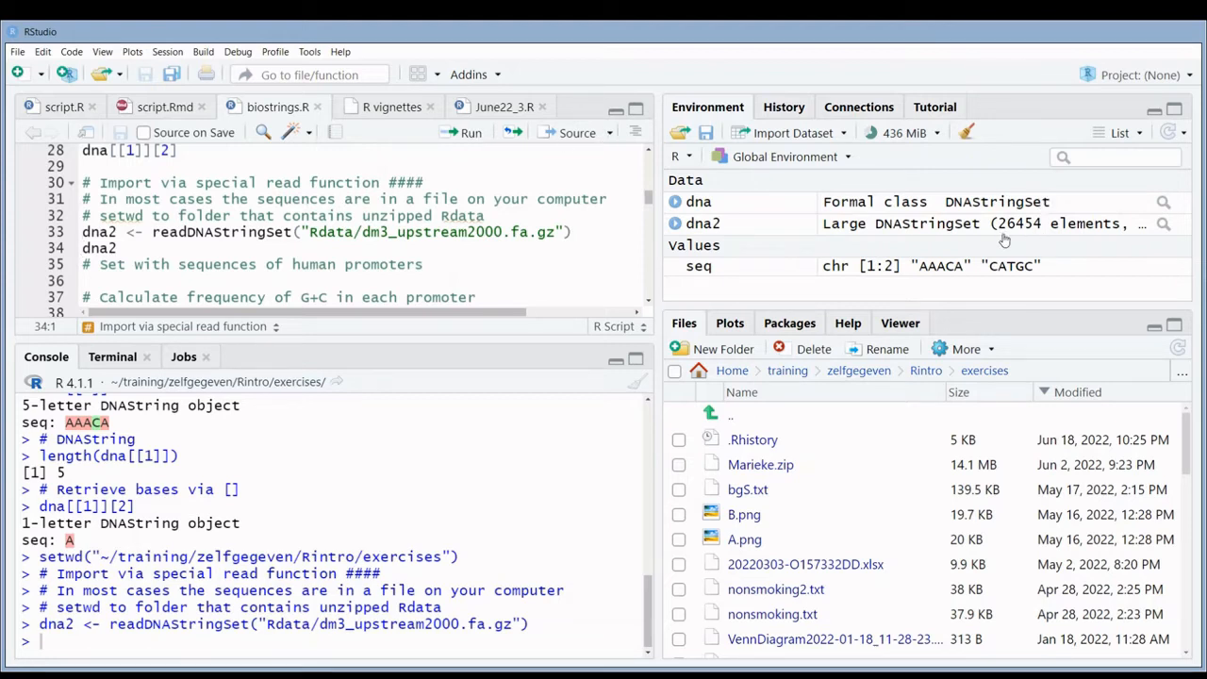
mouse_move(1028, 237)
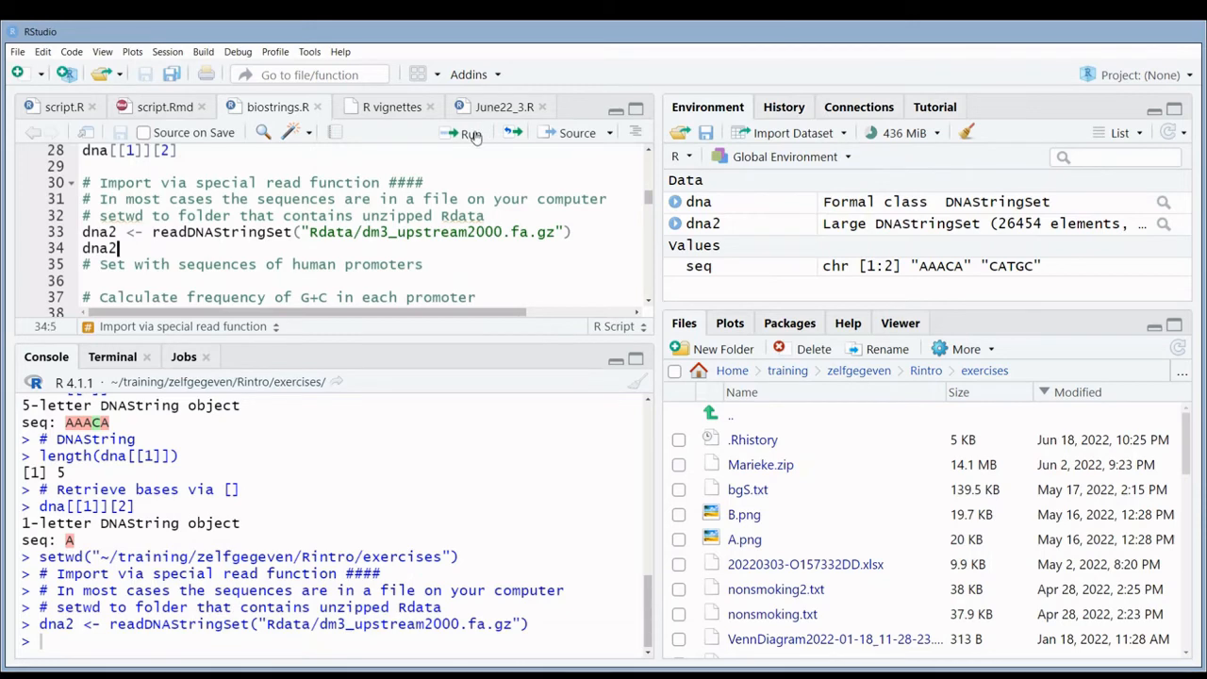
left_click(469, 132)
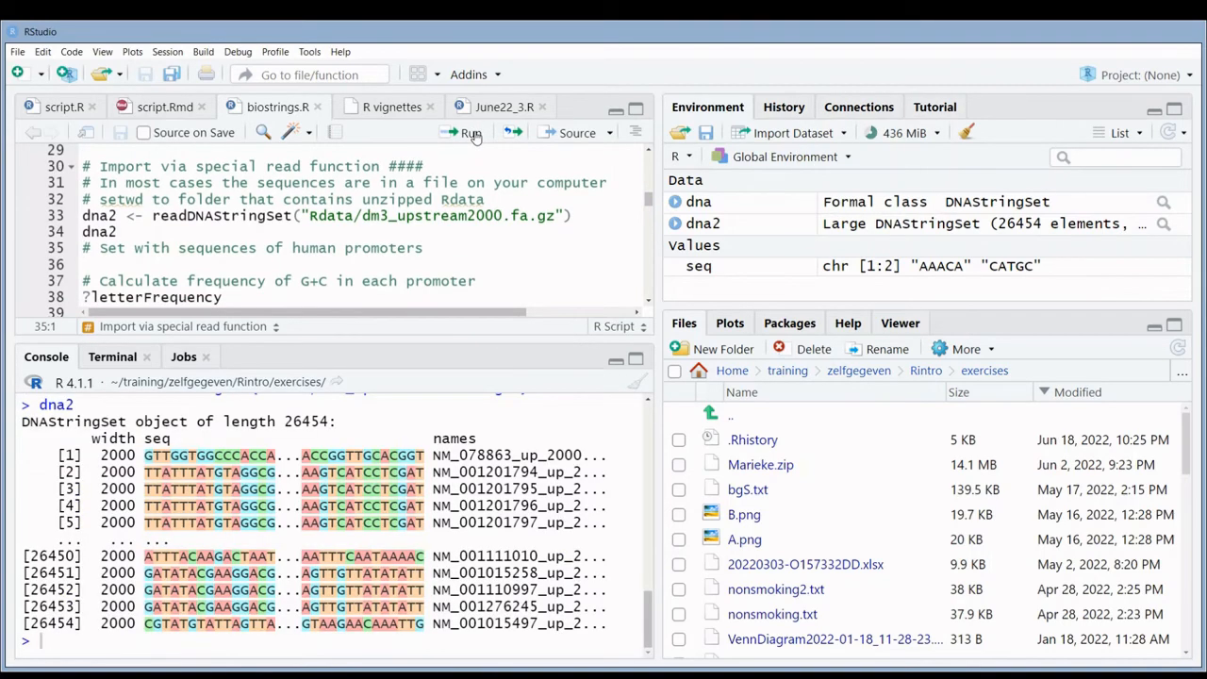